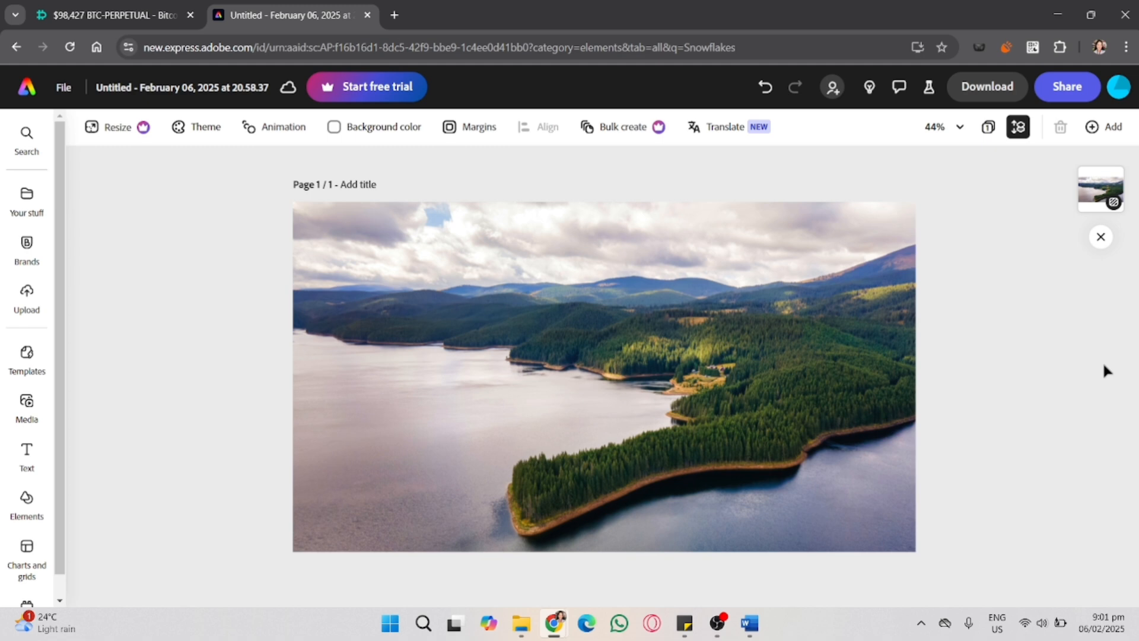
- Select the aerial lake landscape photo on the canvas
left_click(876, 260)
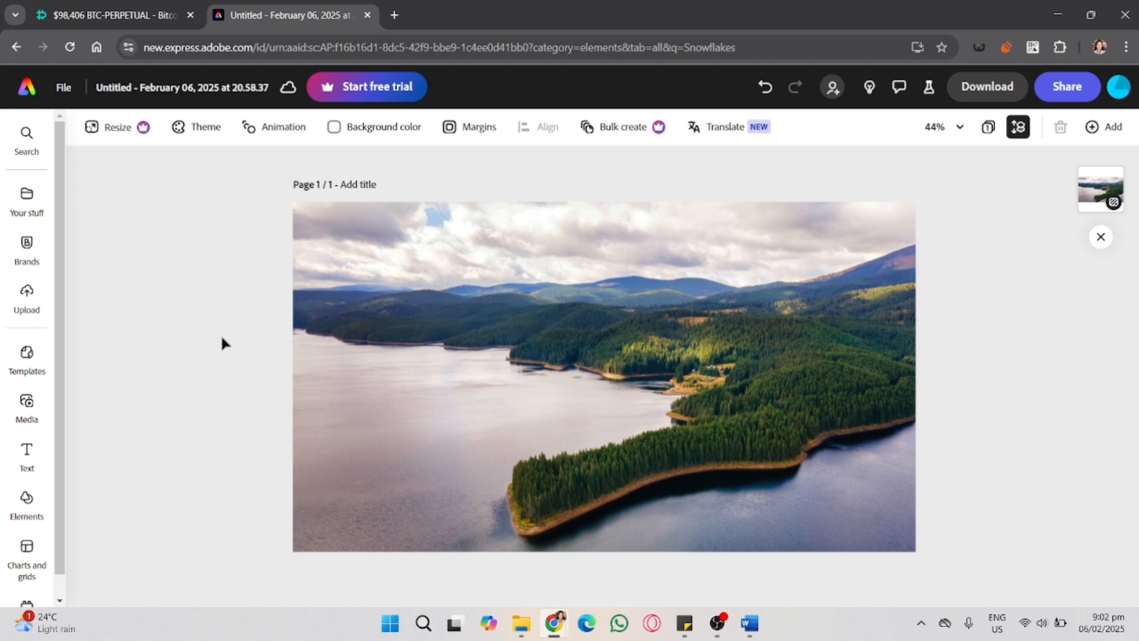
left_click(609, 274)
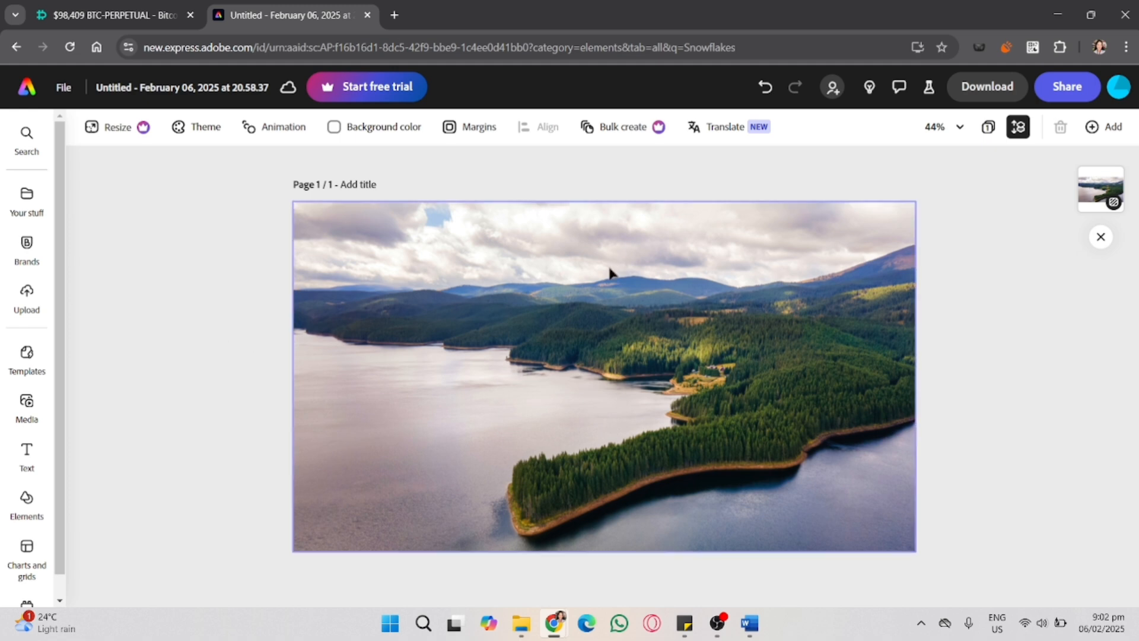
- Bring up the photo's Image panel scrolled to the Opacity and blend options
left_click(602, 363)
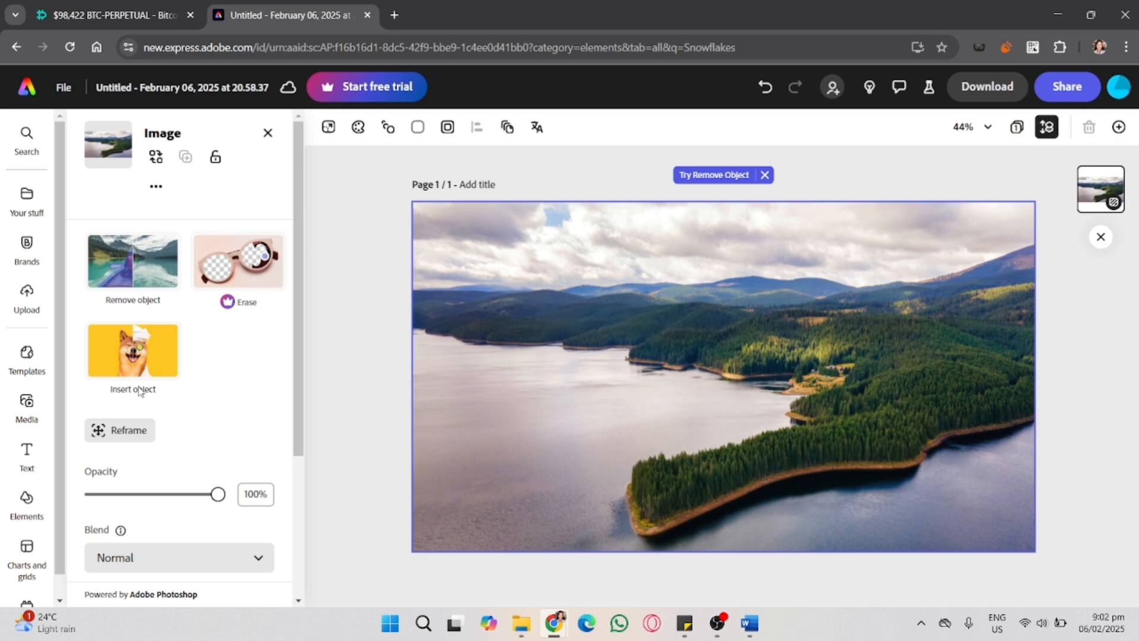
scroll("down", 3)
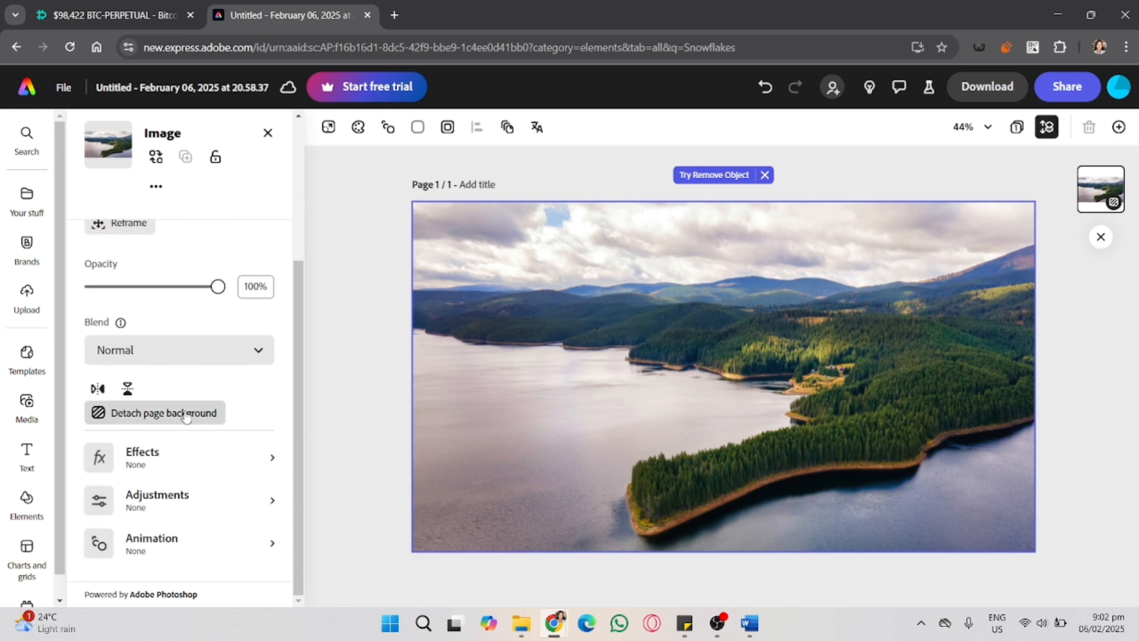
mouse_move(95, 295)
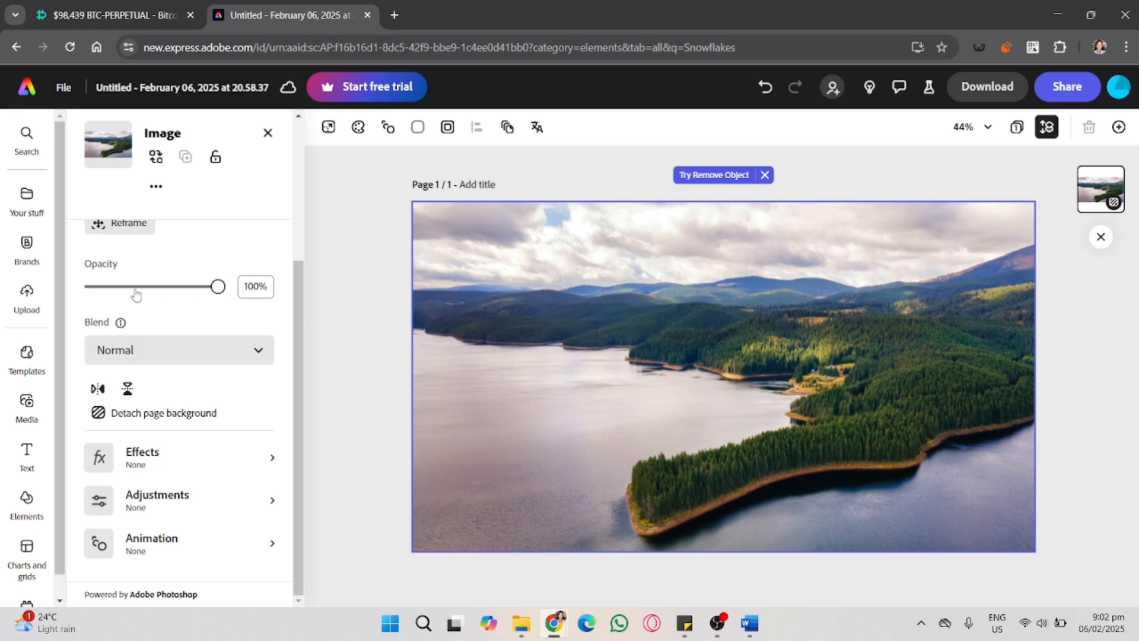
- Adjust the Opacity slider through 73%, 22% and 71% to settle at 69%
left_click_drag(217, 286, 182, 286)
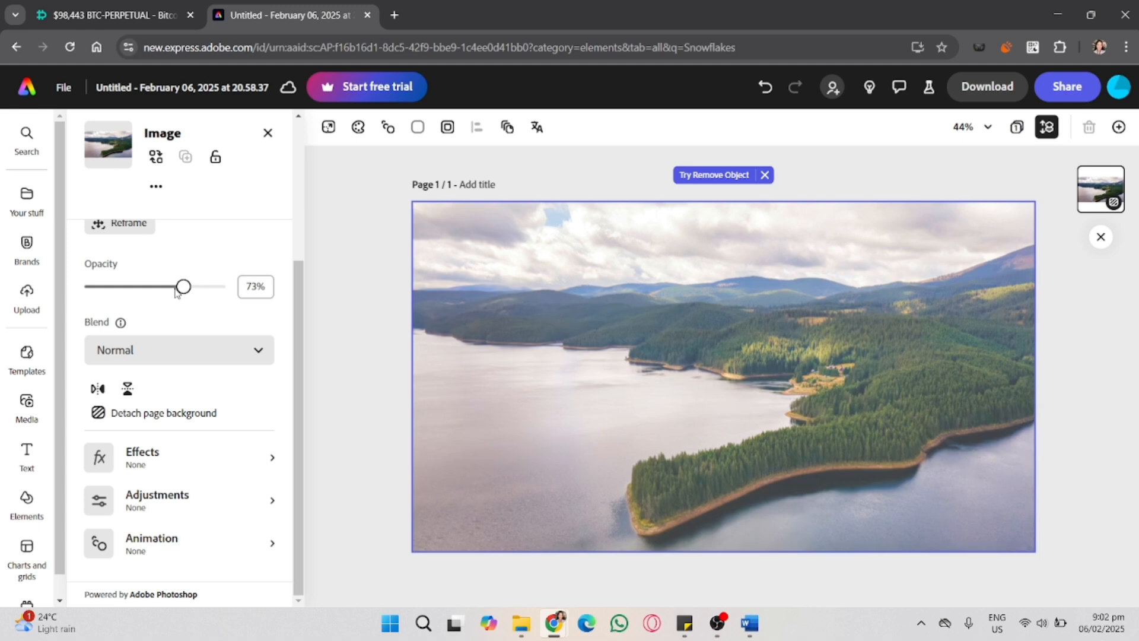
left_click_drag(183, 286, 118, 286)
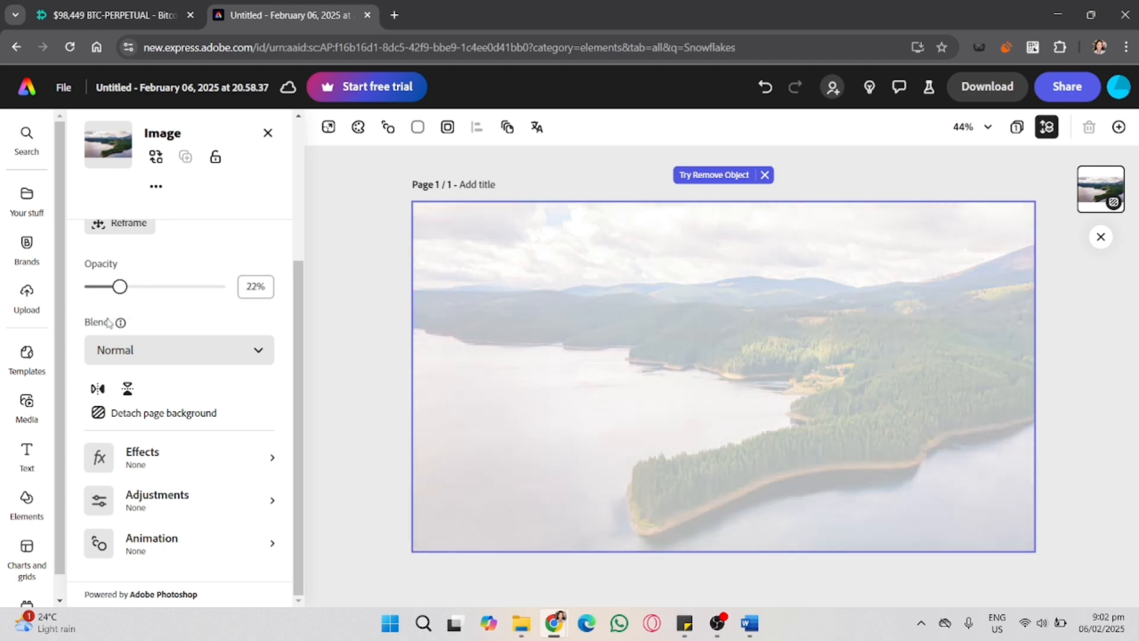
left_click_drag(115, 286, 179, 286)
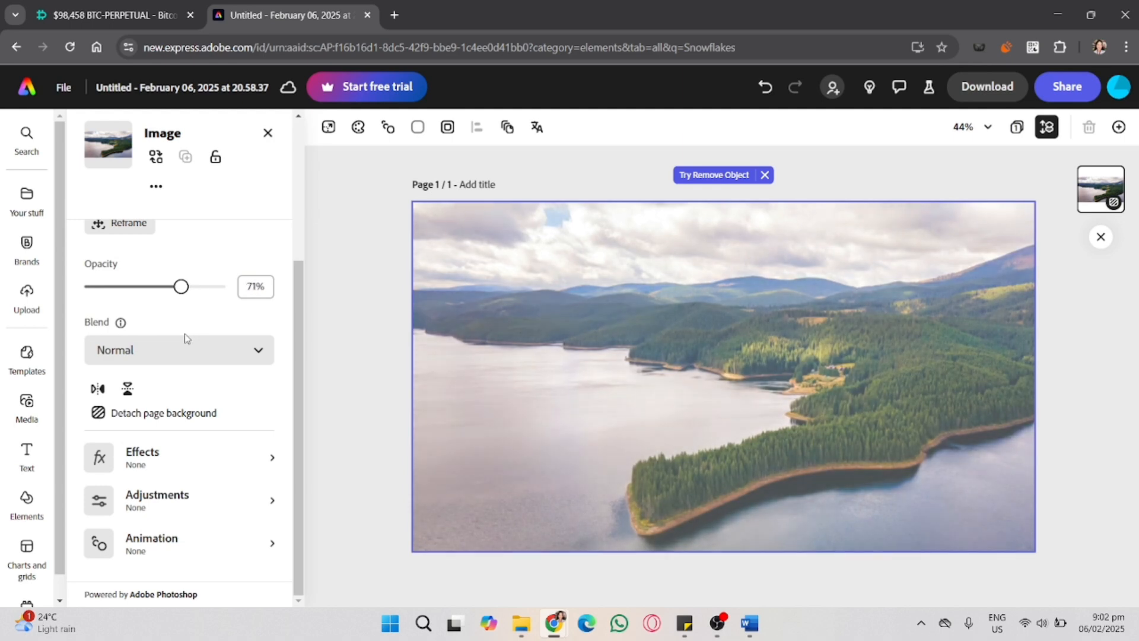
left_click_drag(181, 286, 179, 286)
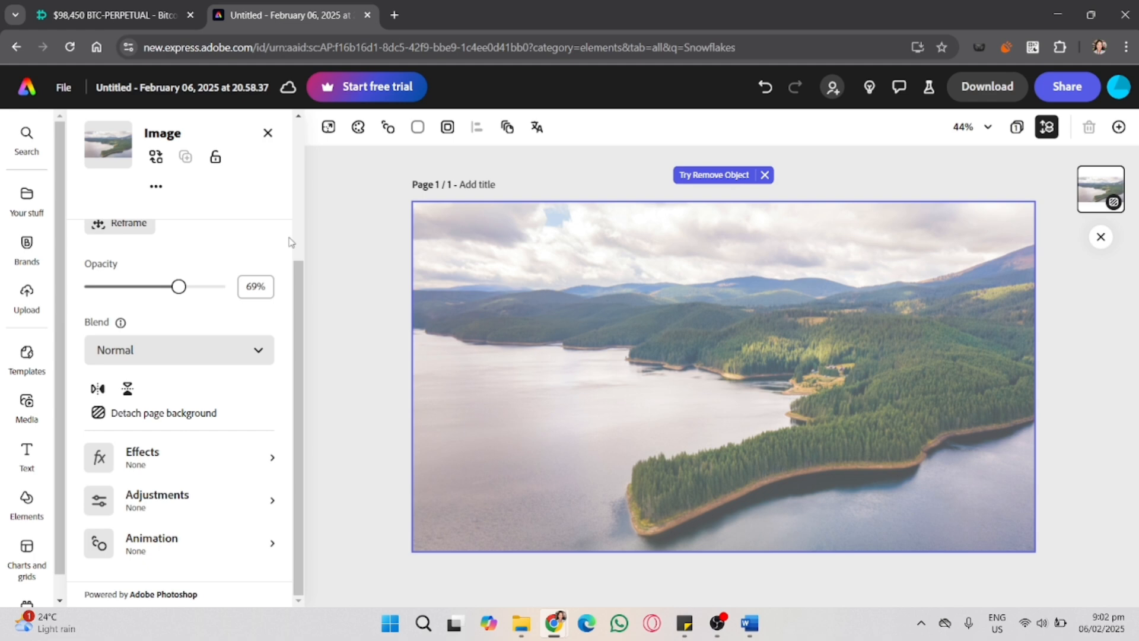
mouse_move(830, 509)
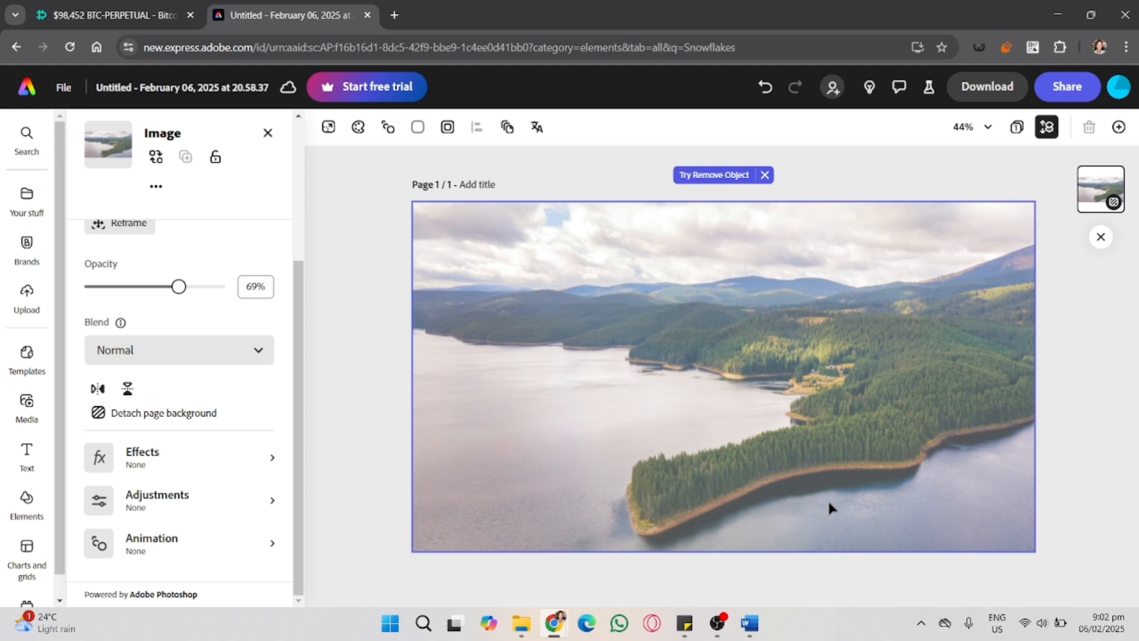
mouse_move(1092, 481)
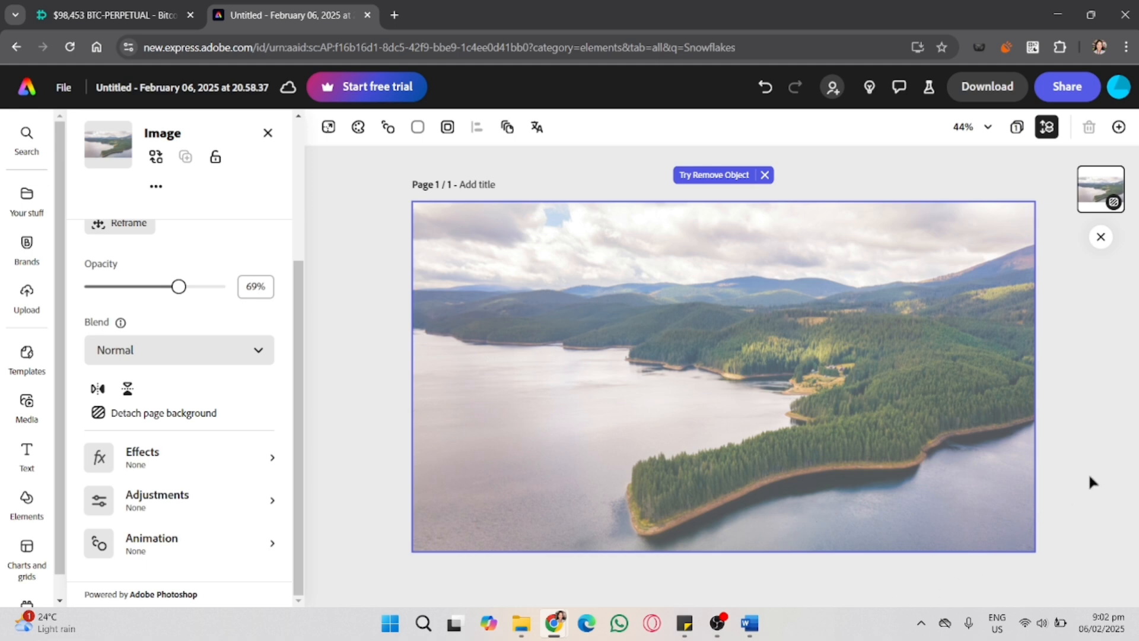